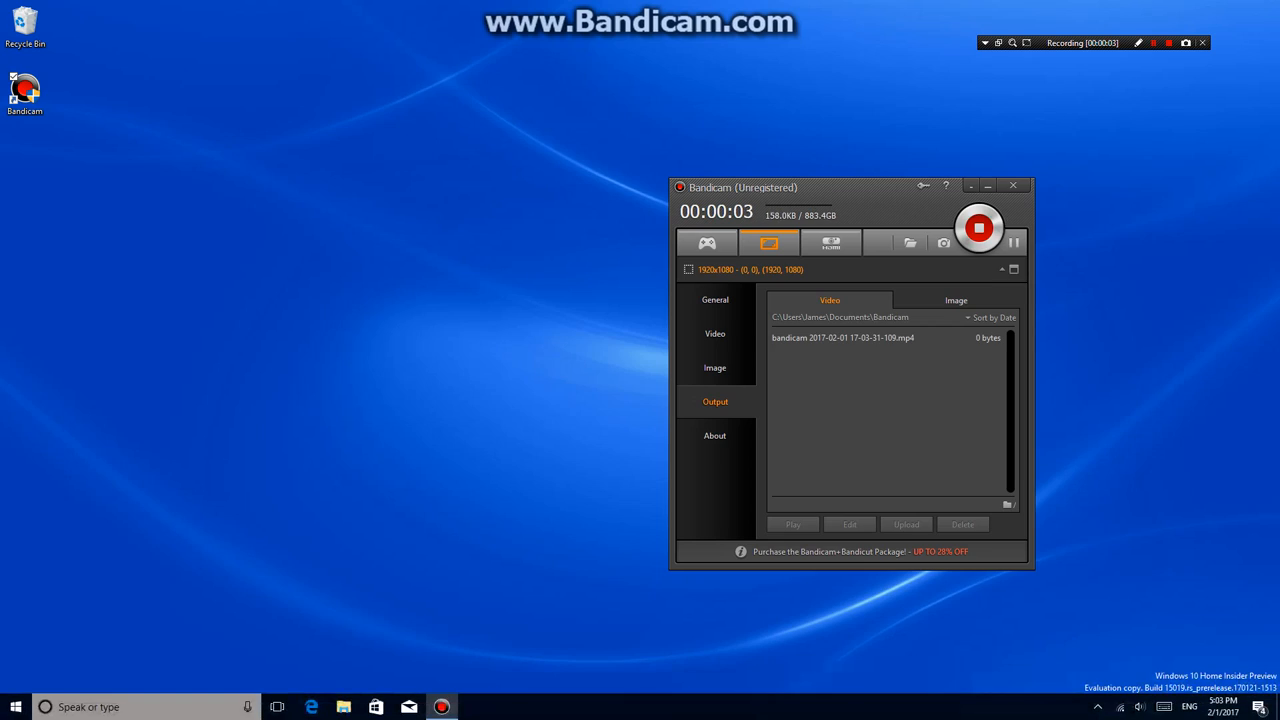
Step: Minimize the Bandicam main window so full-screen recording continues unobstructed
left_click(1012, 186)
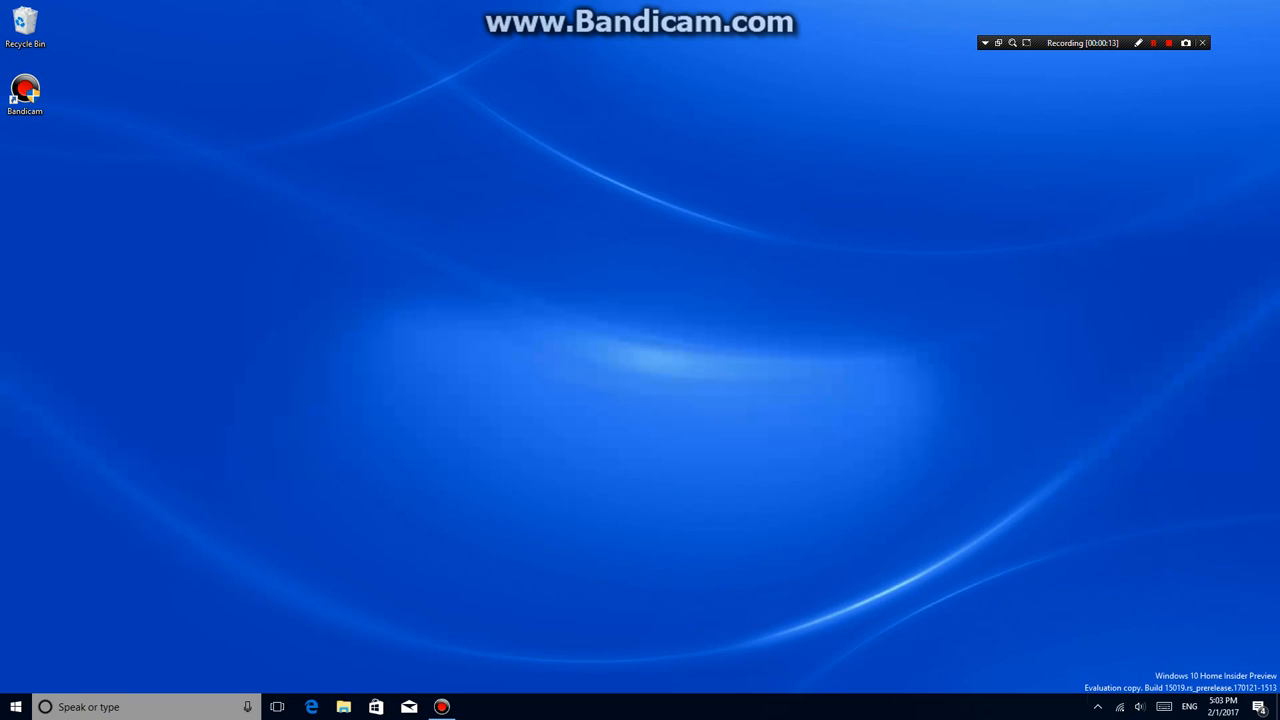
Step: Launch Notepad from Start and enter the numbers 1 through 5, one per line
left_click(16, 706)
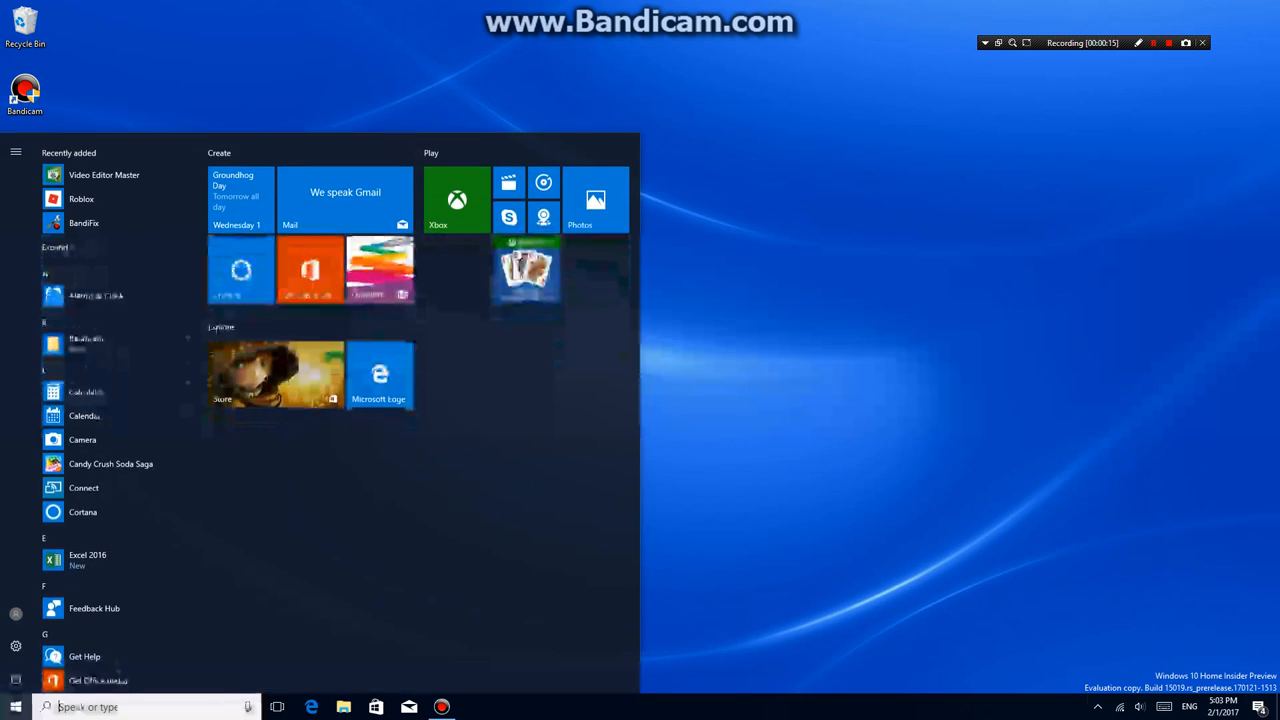
type("15000")
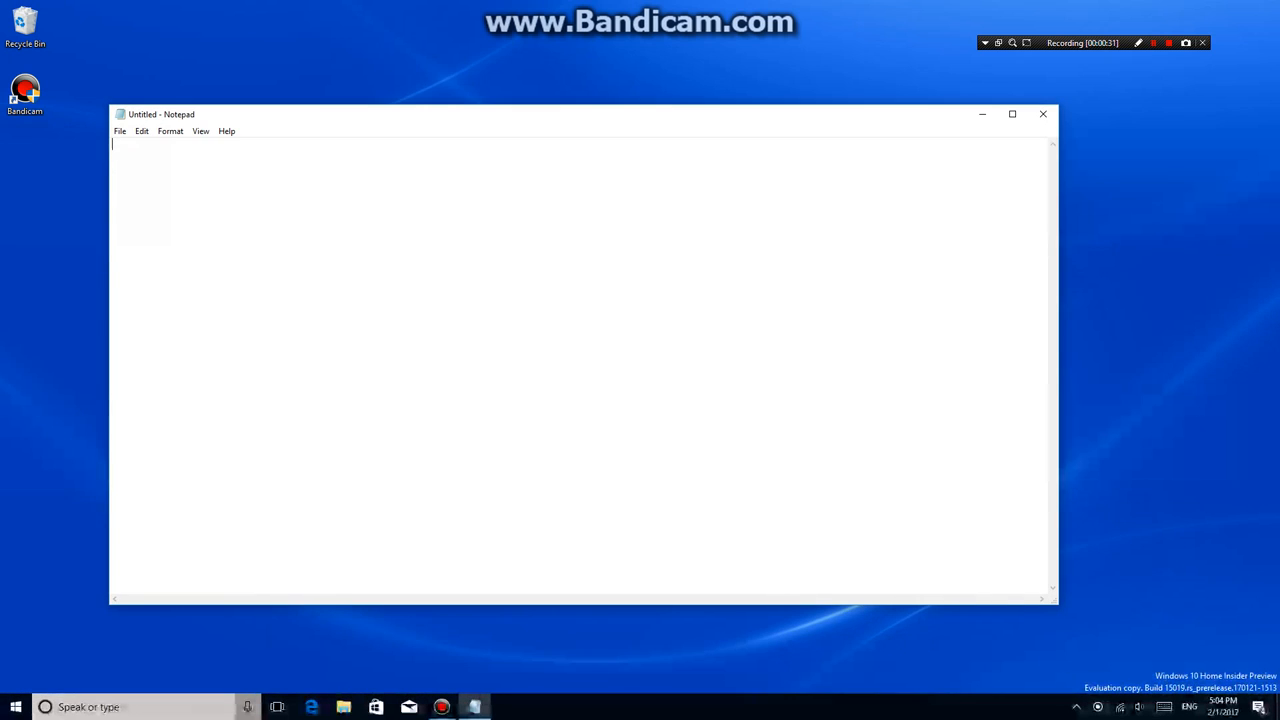
type("15000")
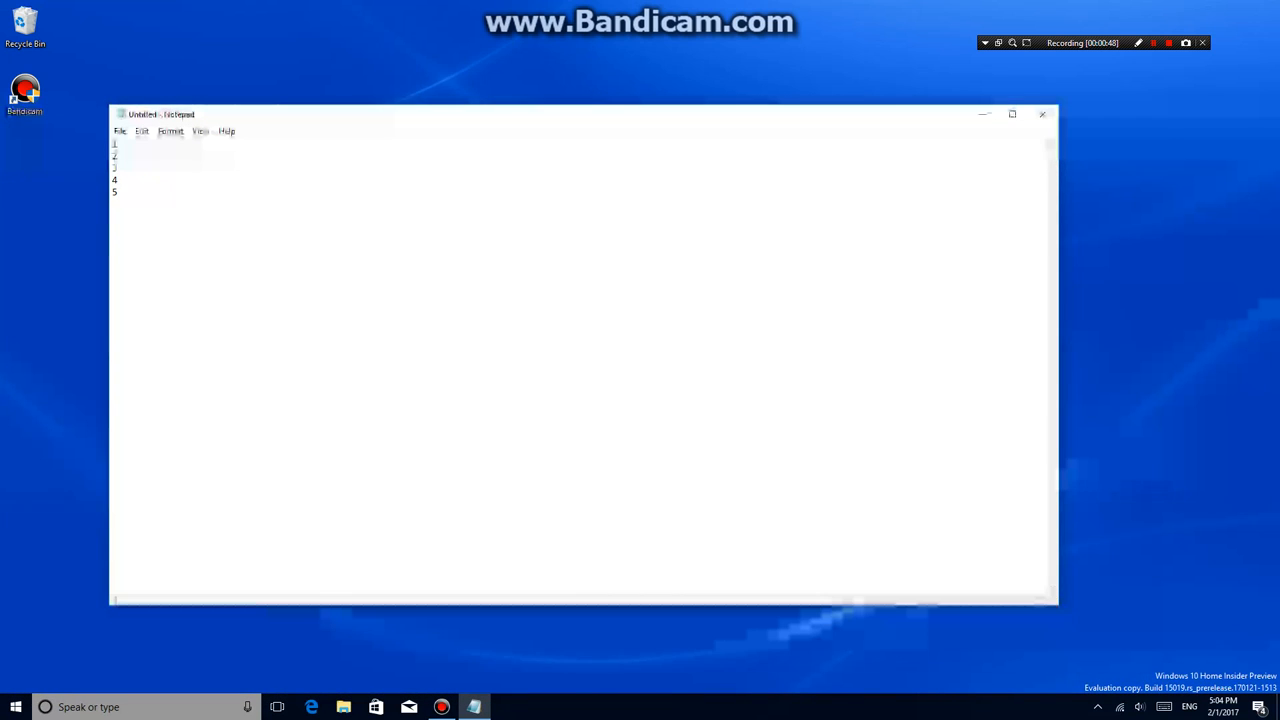
Step: Launch Edge from the taskbar and load google.com
left_click(1044, 112)
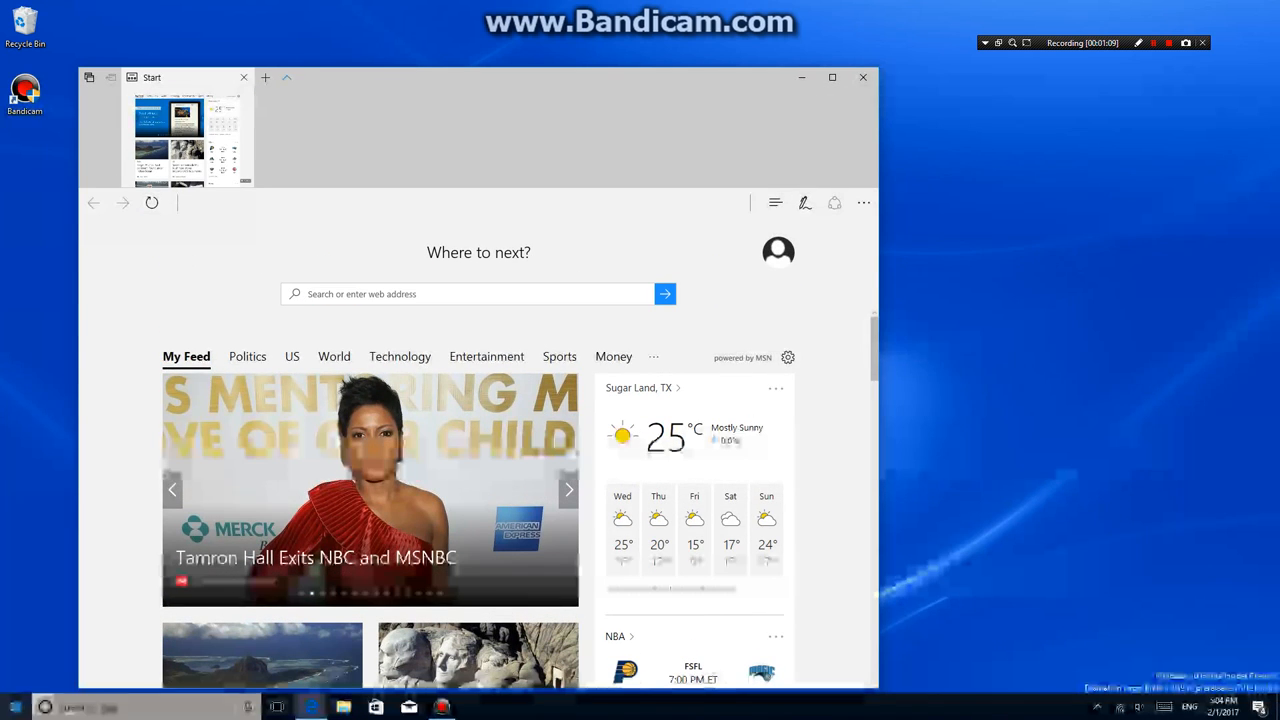
left_click(16, 708)
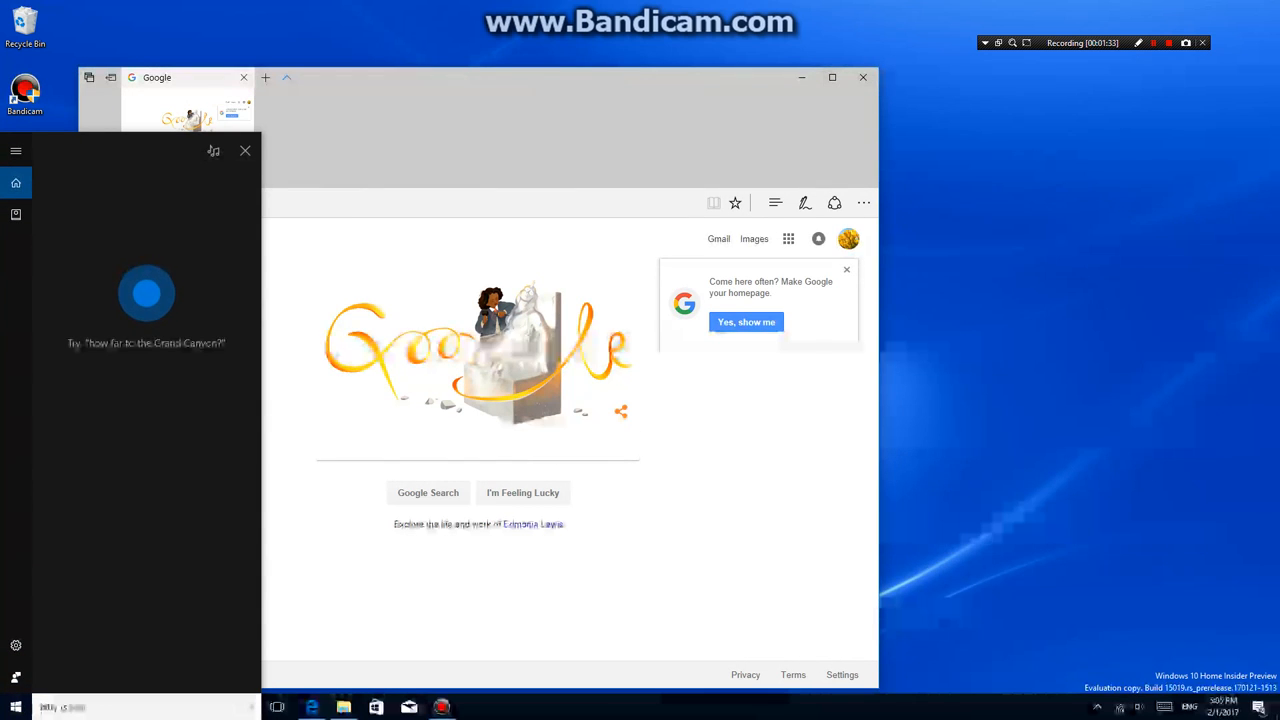
Step: Dismiss the Cortana panel, leaving Edge maximized on Google with Start open
left_click(244, 152)
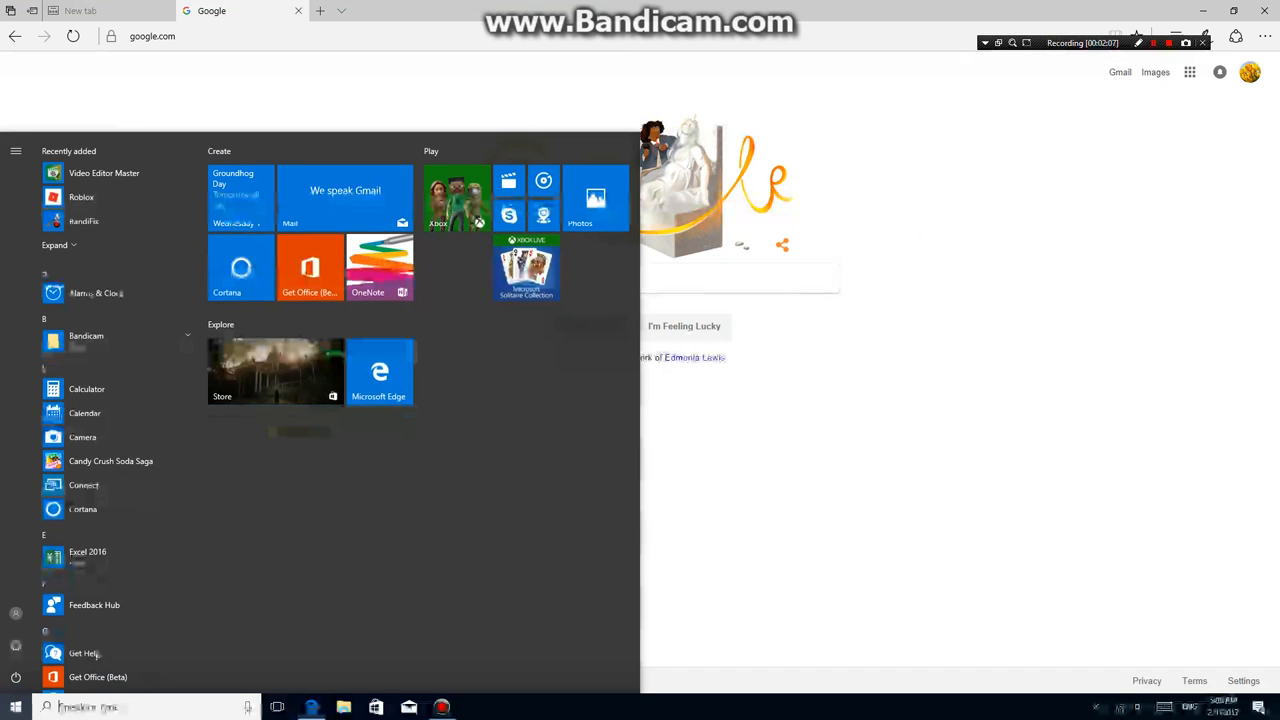
scroll("down", 3)
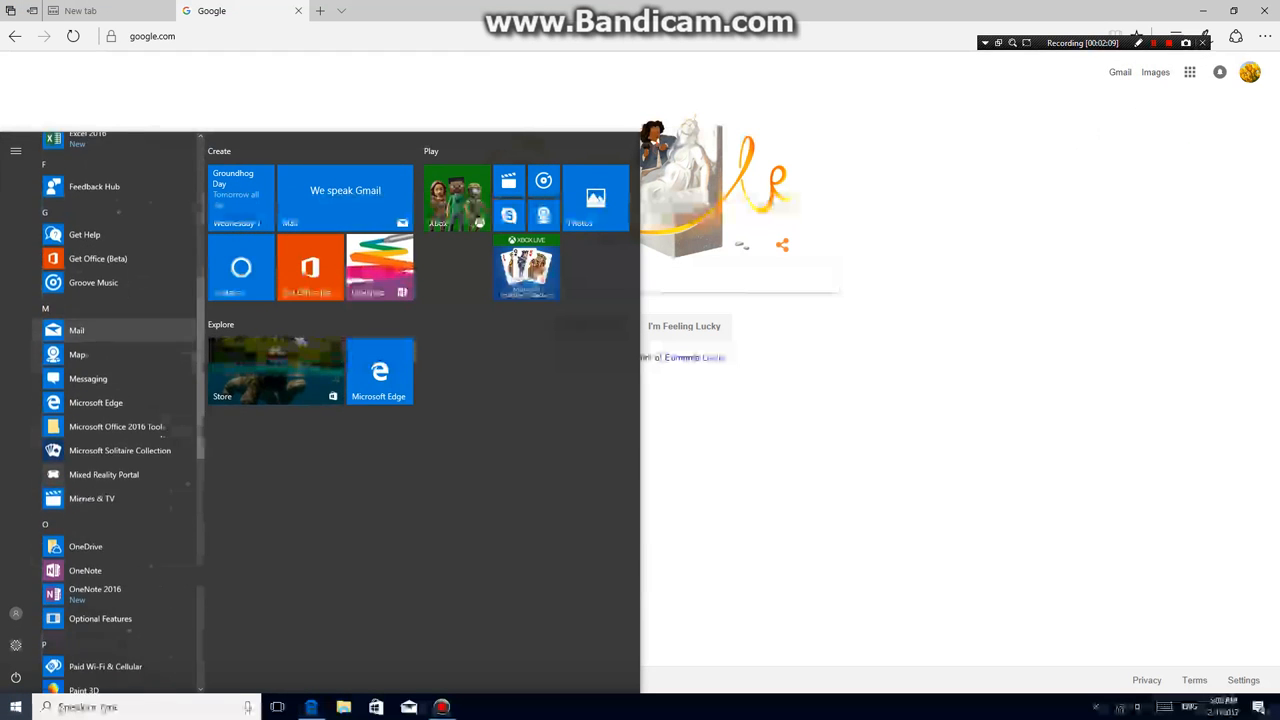
scroll("down", 3)
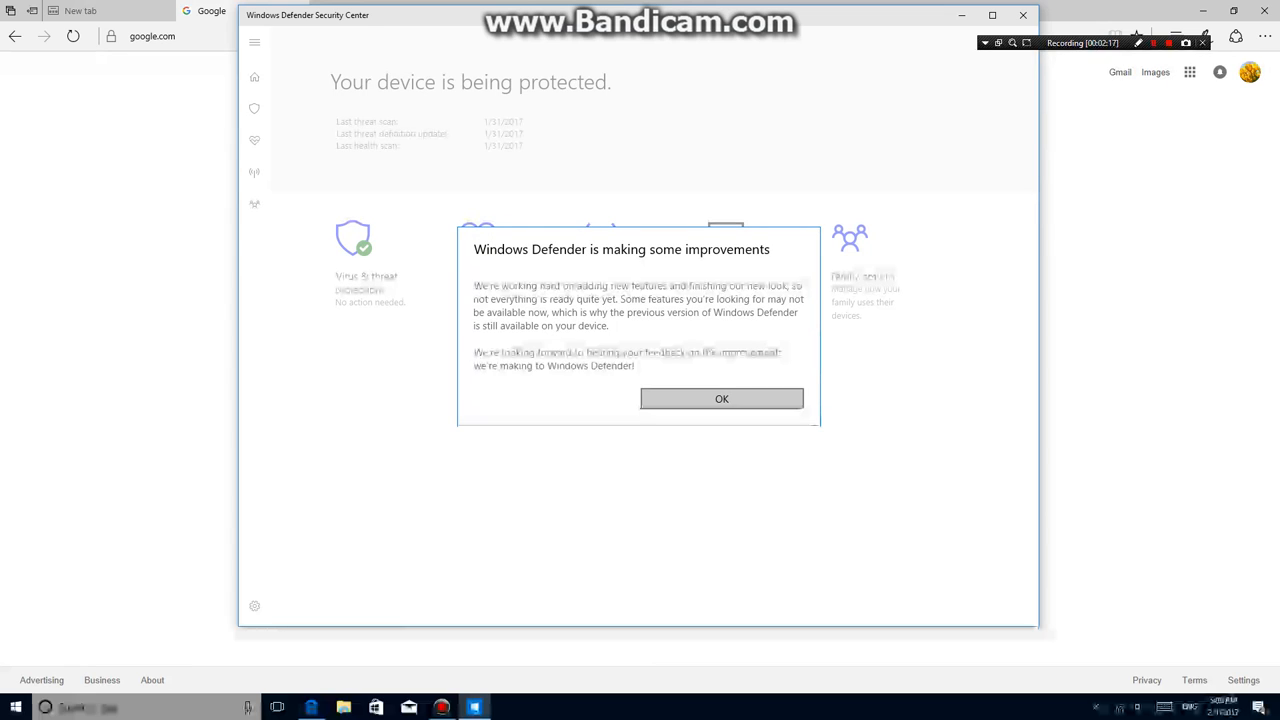
left_click(720, 398)
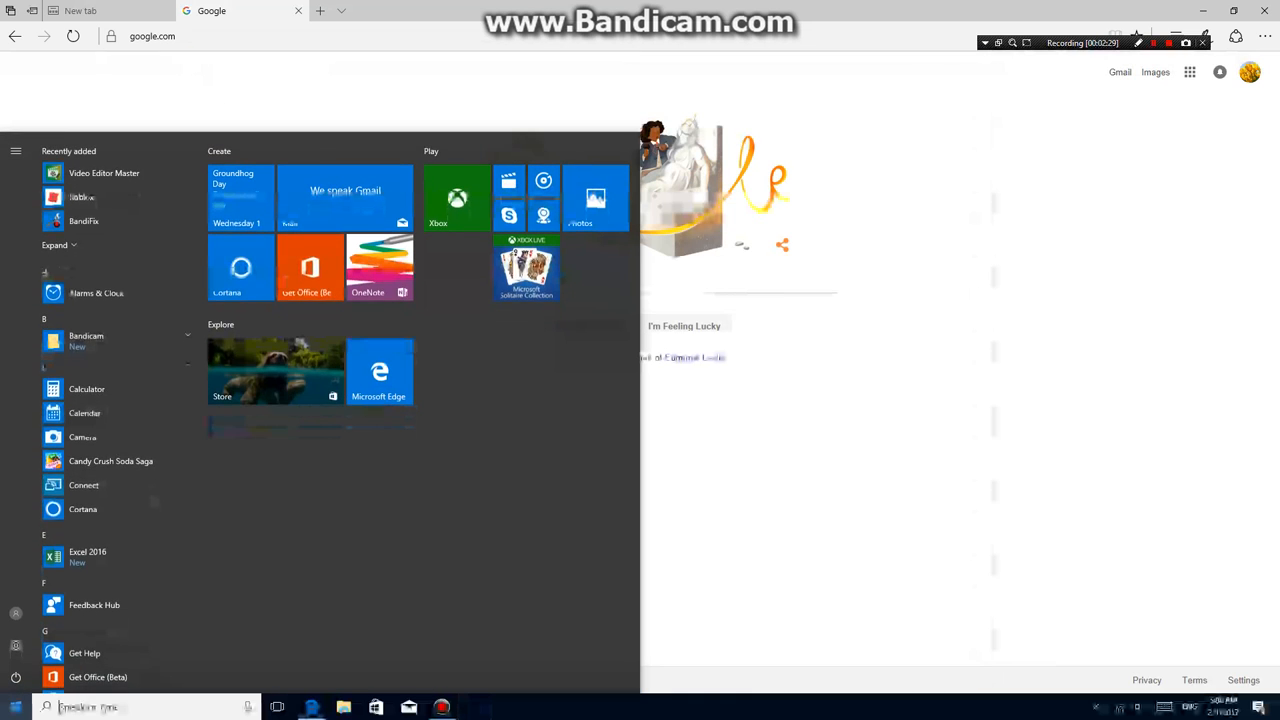
Step: Scroll the Start app list and open the Windows Settings home
scroll("down", 3)
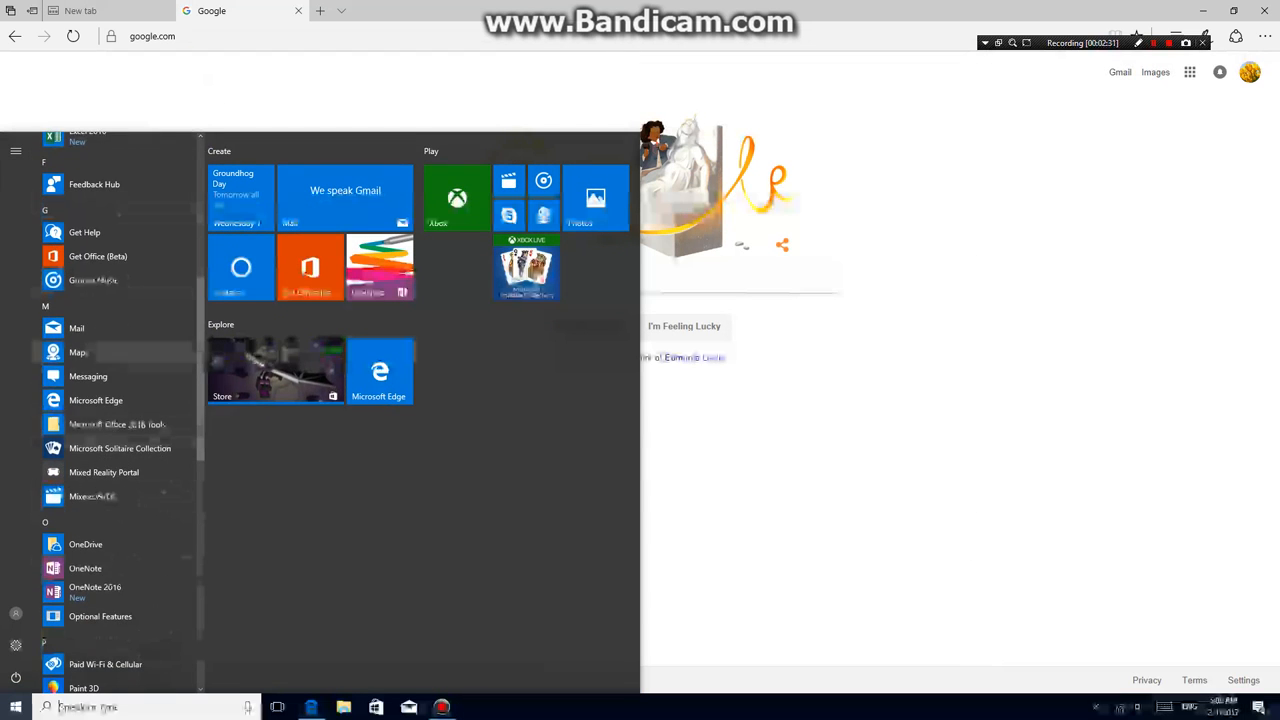
scroll("down", 3)
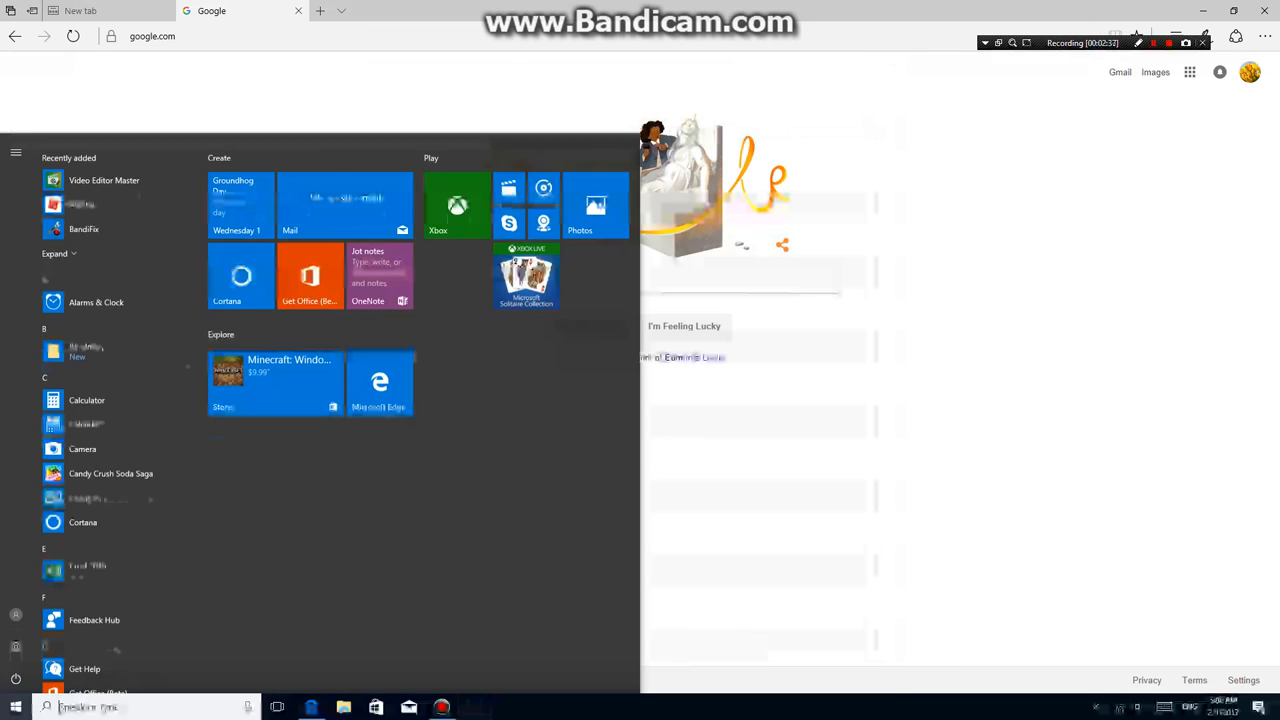
scroll("down", 3)
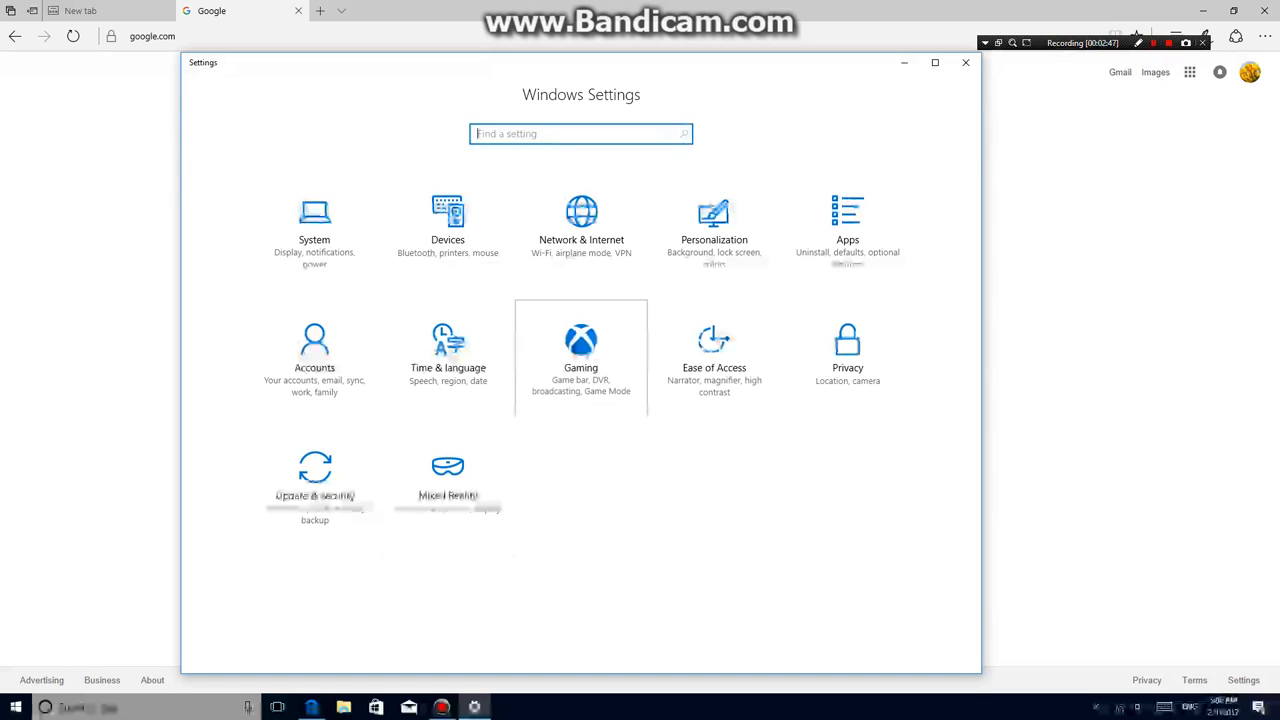
Step: In Gaming > Game DVR, set the maximum background recording length to 2 hours
left_click(580, 340)
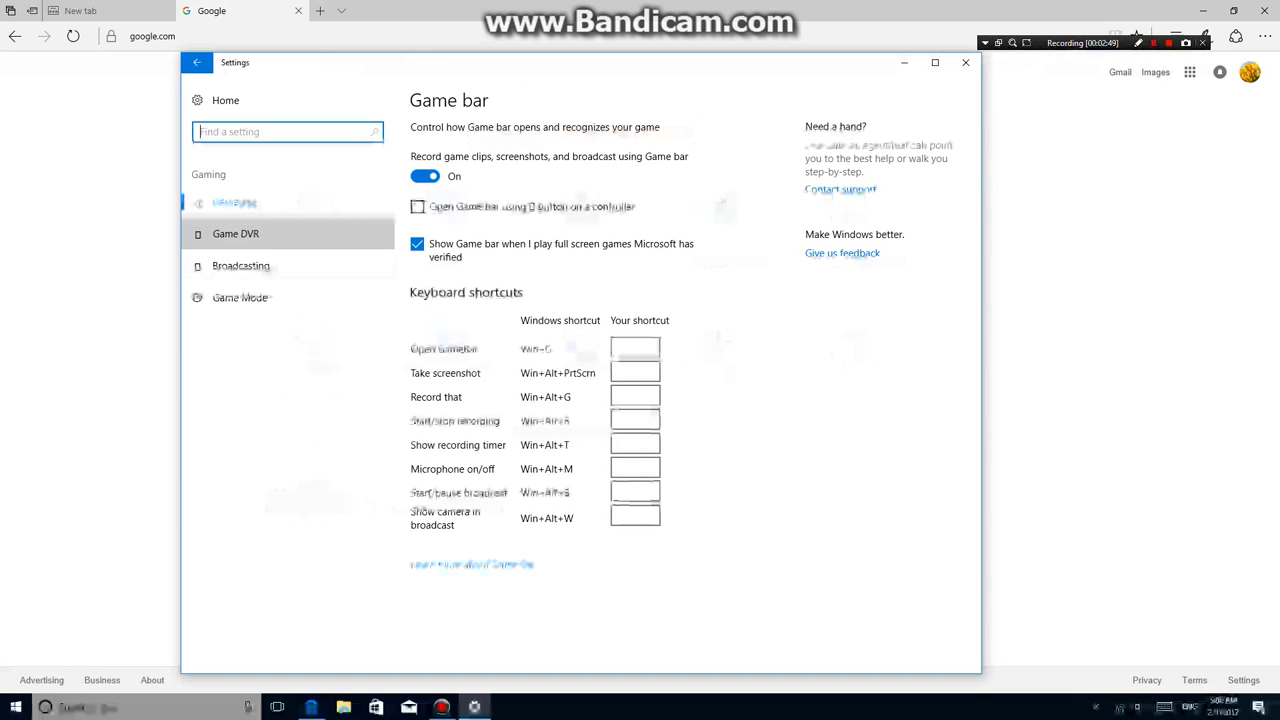
left_click(236, 232)
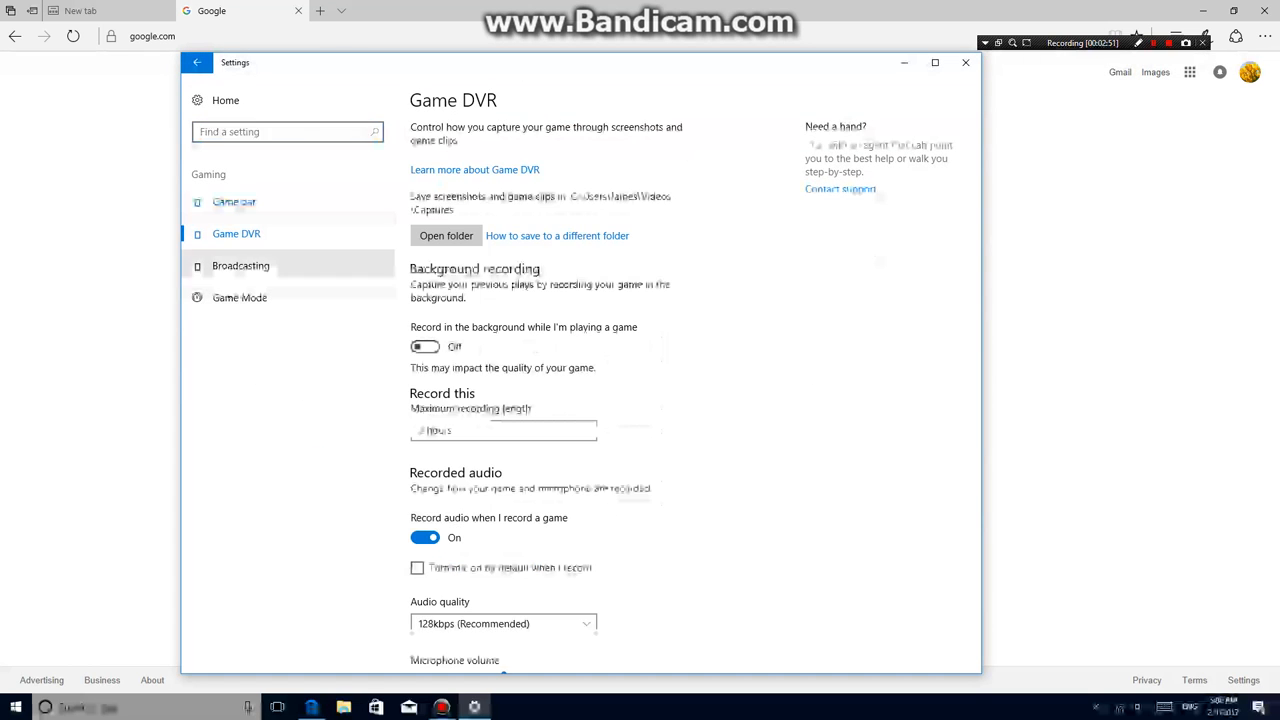
left_click(504, 430)
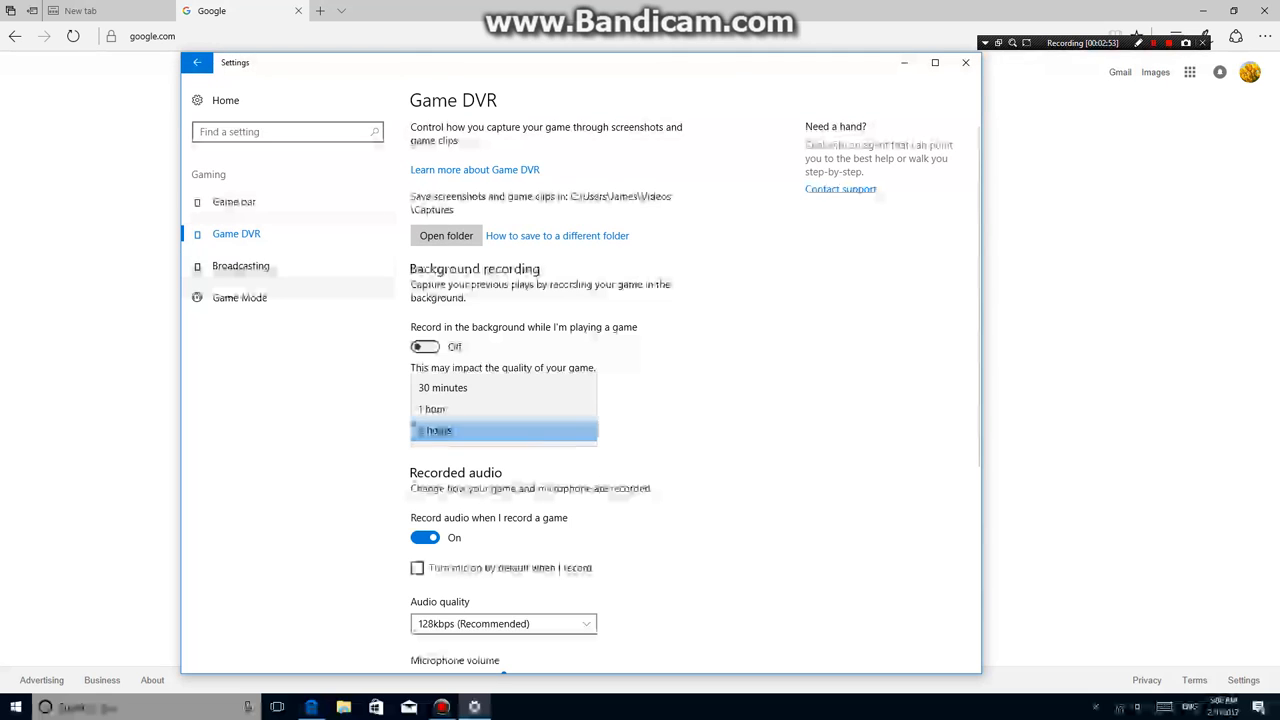
left_click(438, 430)
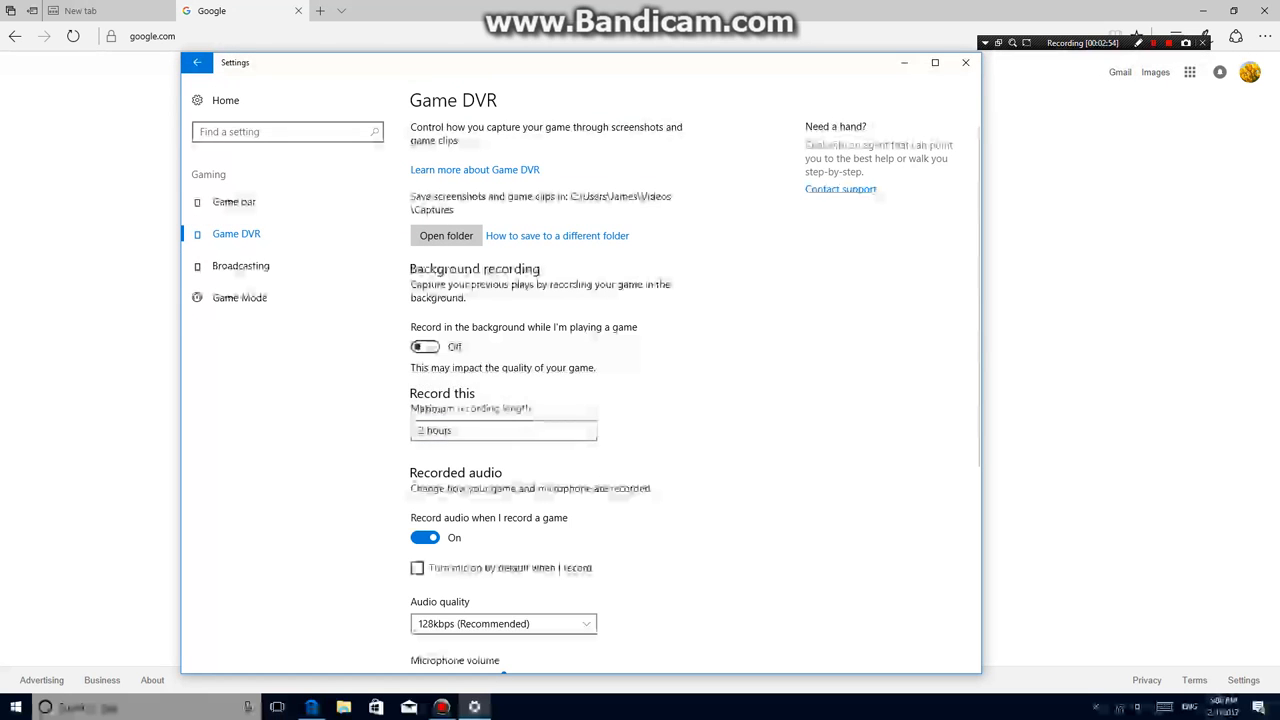
scroll("down", 3)
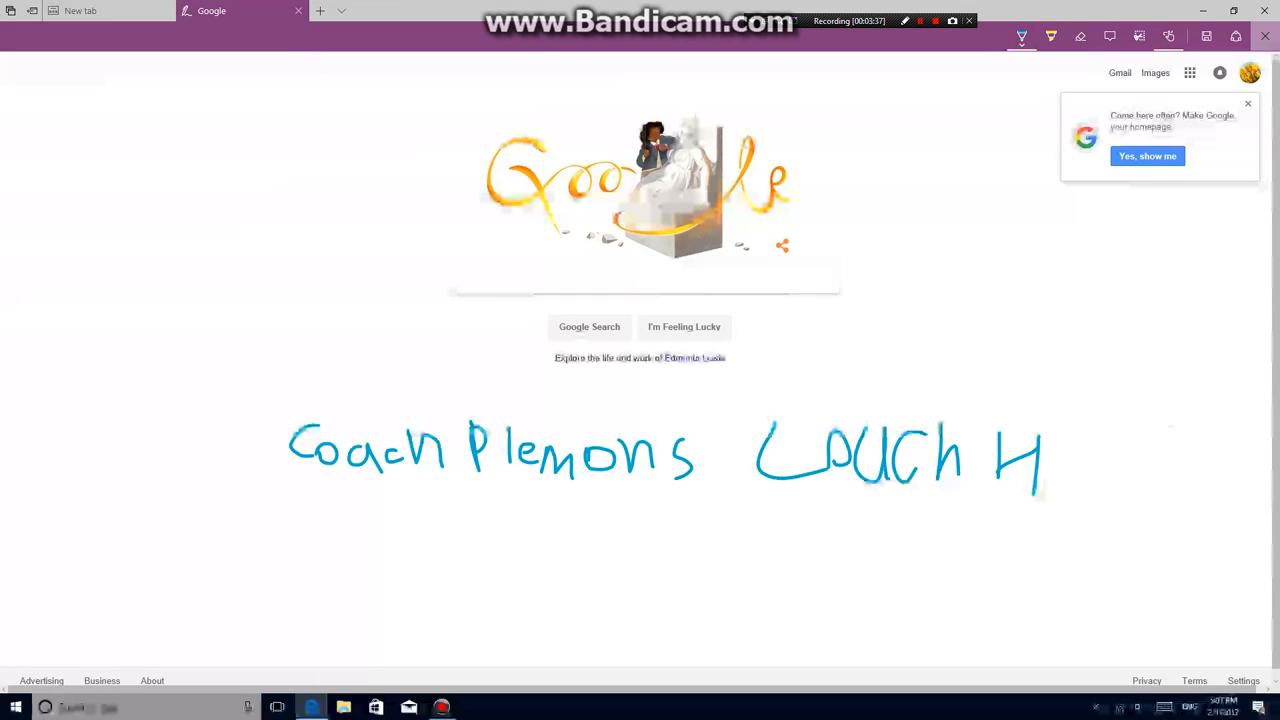
Step: Handwrite Coach Plemons, Couch Huffine and Couch Sullivan in blue pen on the Google page
left_click_drag(1044, 440, 1104, 490)
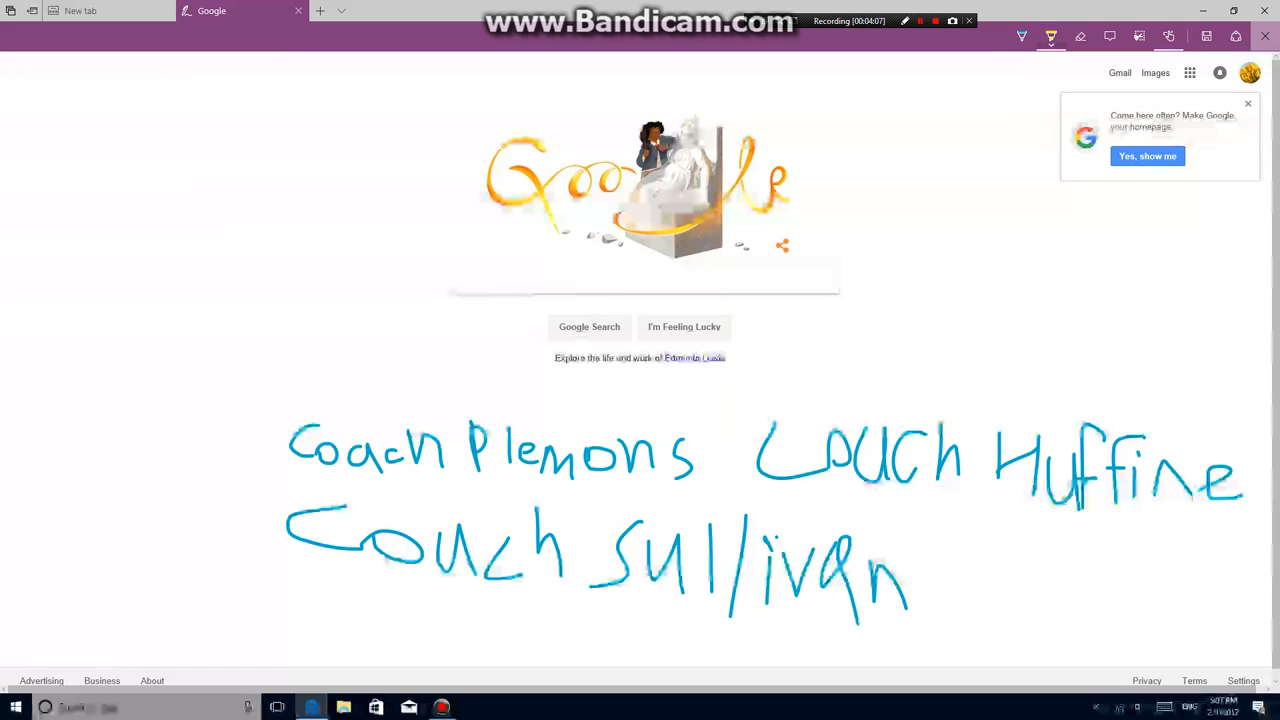
Step: Cover the handwritten names with yellow highlighter and scrawl Coach Plemons across the top
left_click_drag(290, 456, 1180, 540)
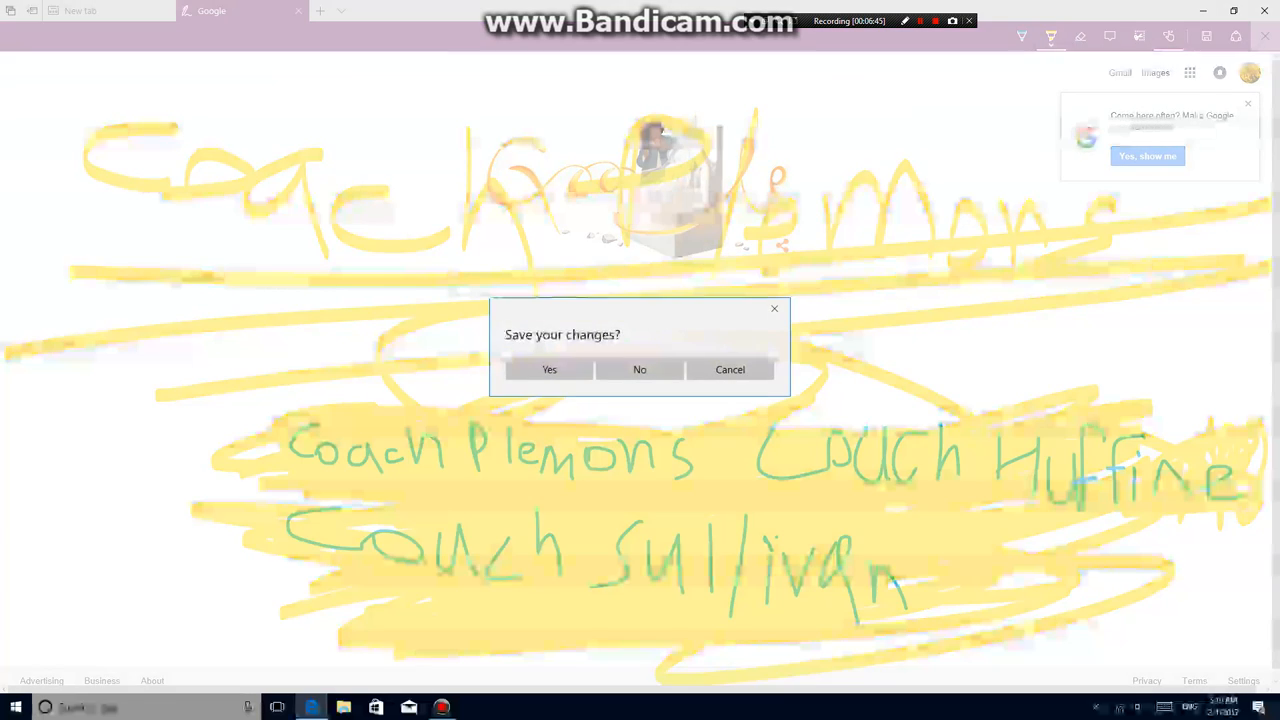
Step: Save the web note changes to OneNote and dismiss the saved confirmation
left_click(640, 368)
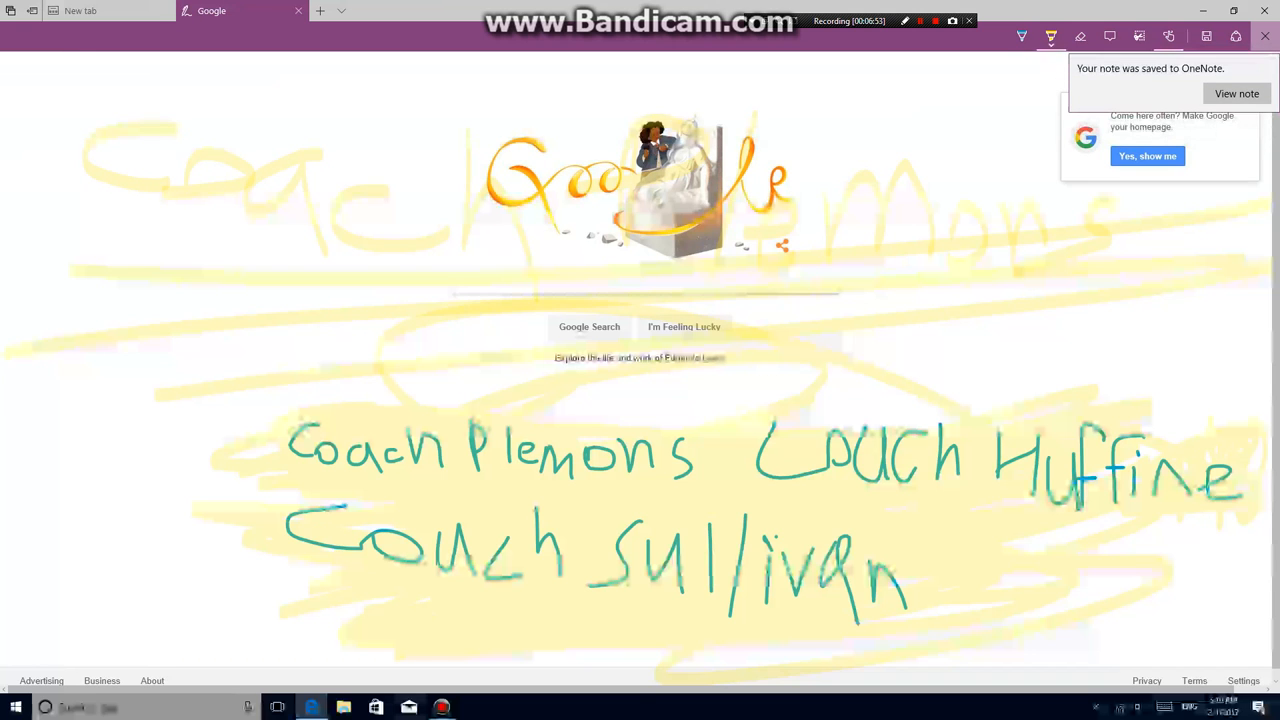
left_click(16, 708)
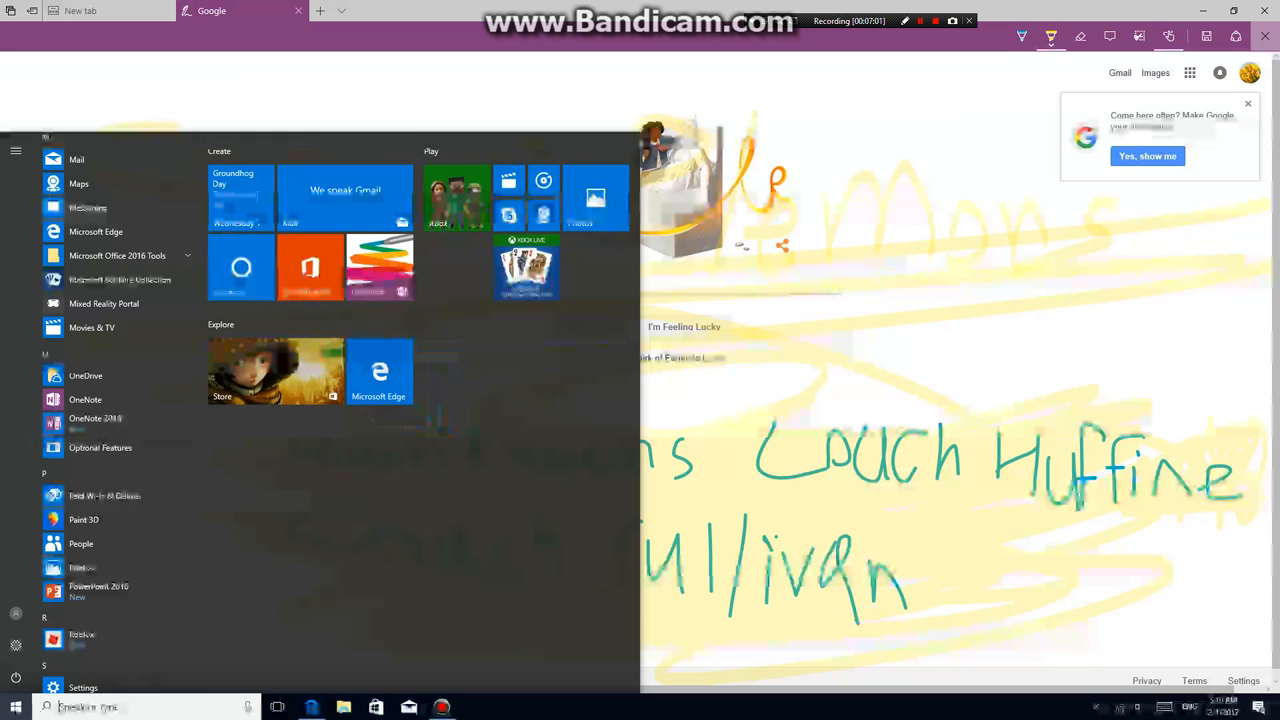
scroll("down", 3)
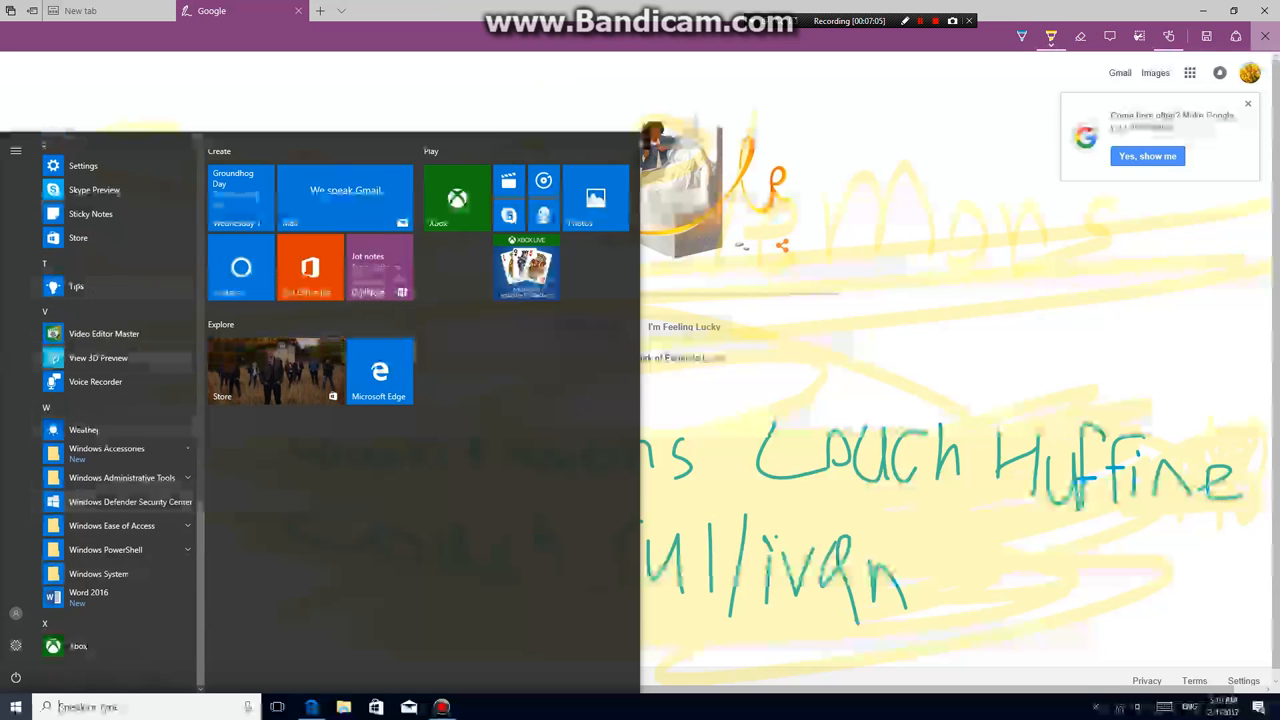
left_click(98, 356)
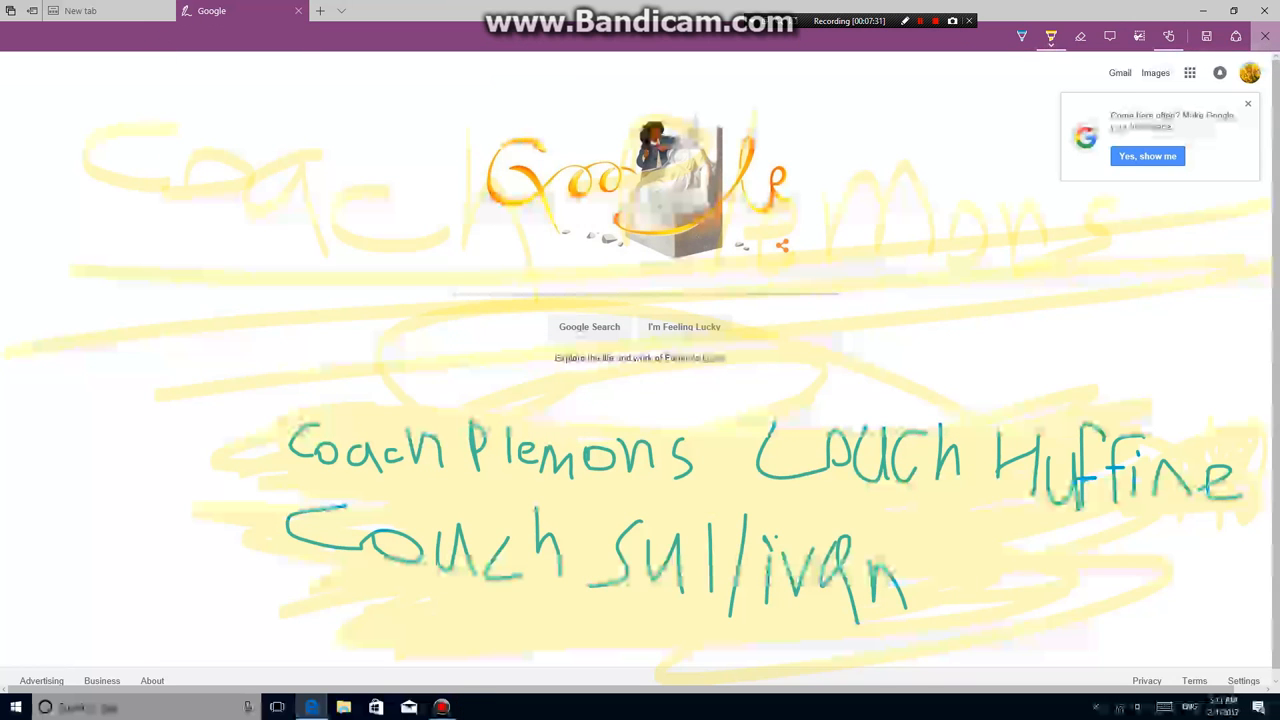
Step: Close the Edge window, returning to the Windows desktop
left_click_drag(576, 356, 656, 510)
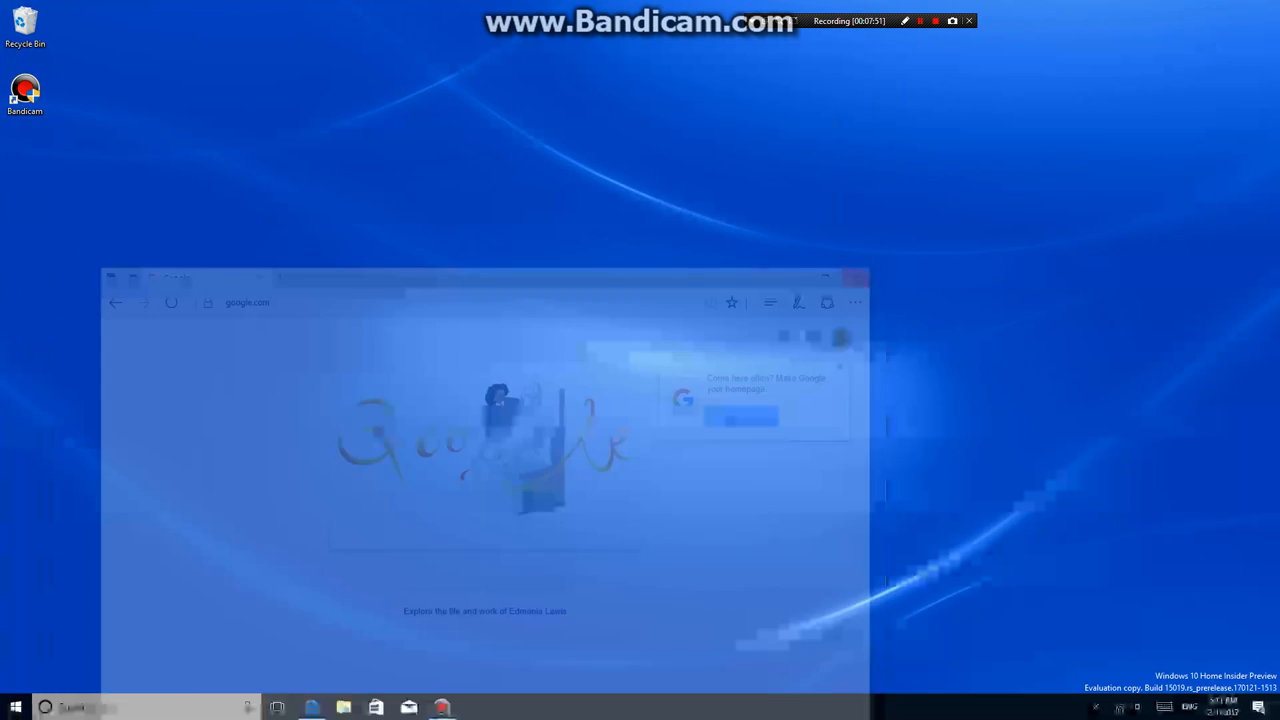
left_click(856, 278)
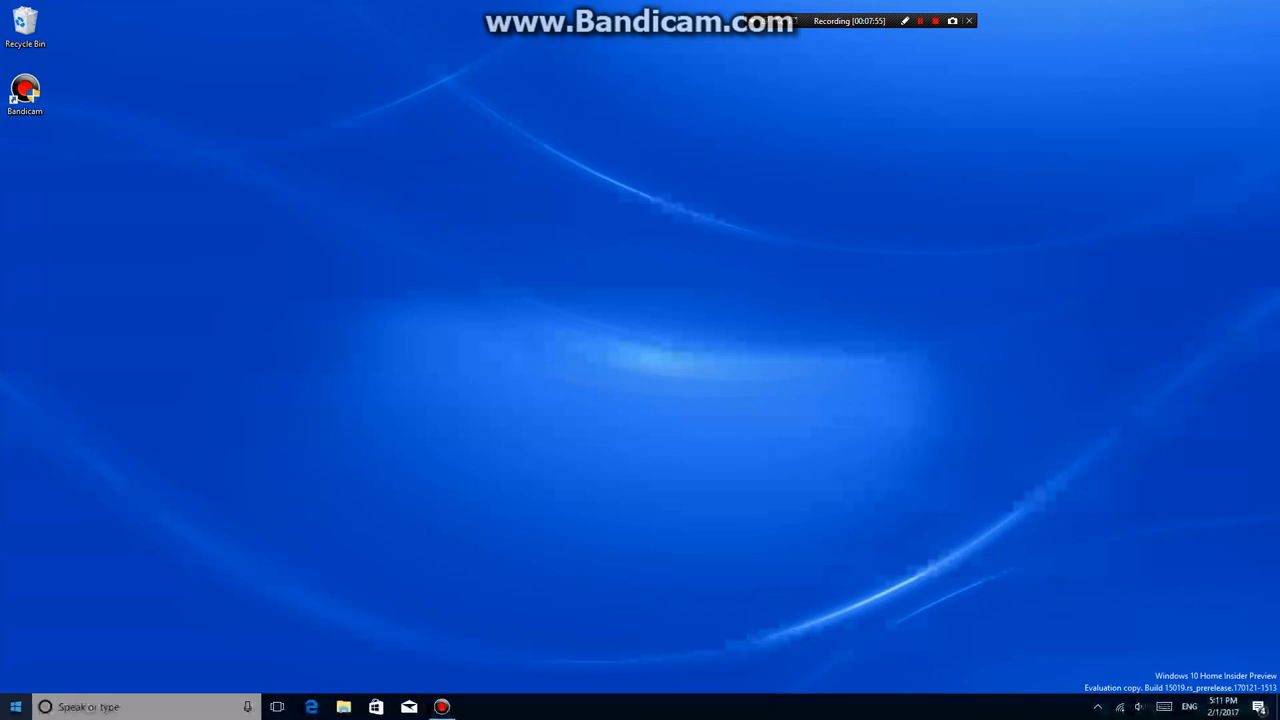
left_click(16, 706)
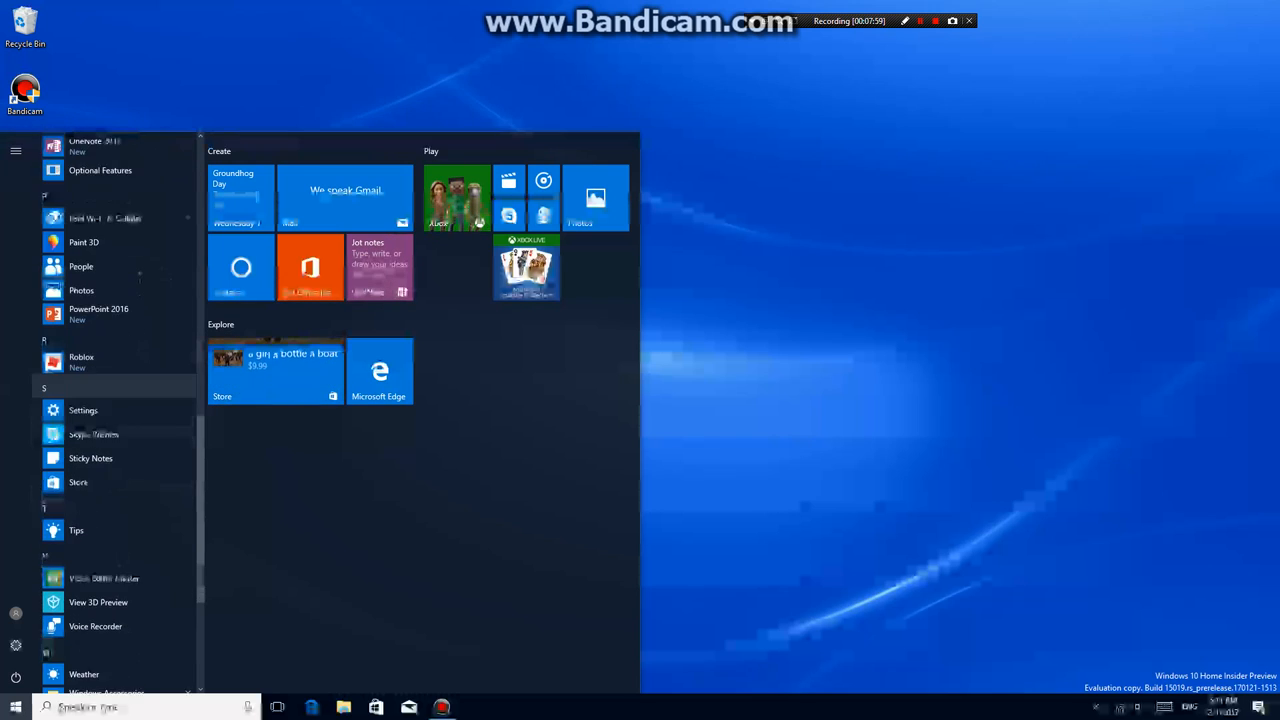
scroll("down", 3)
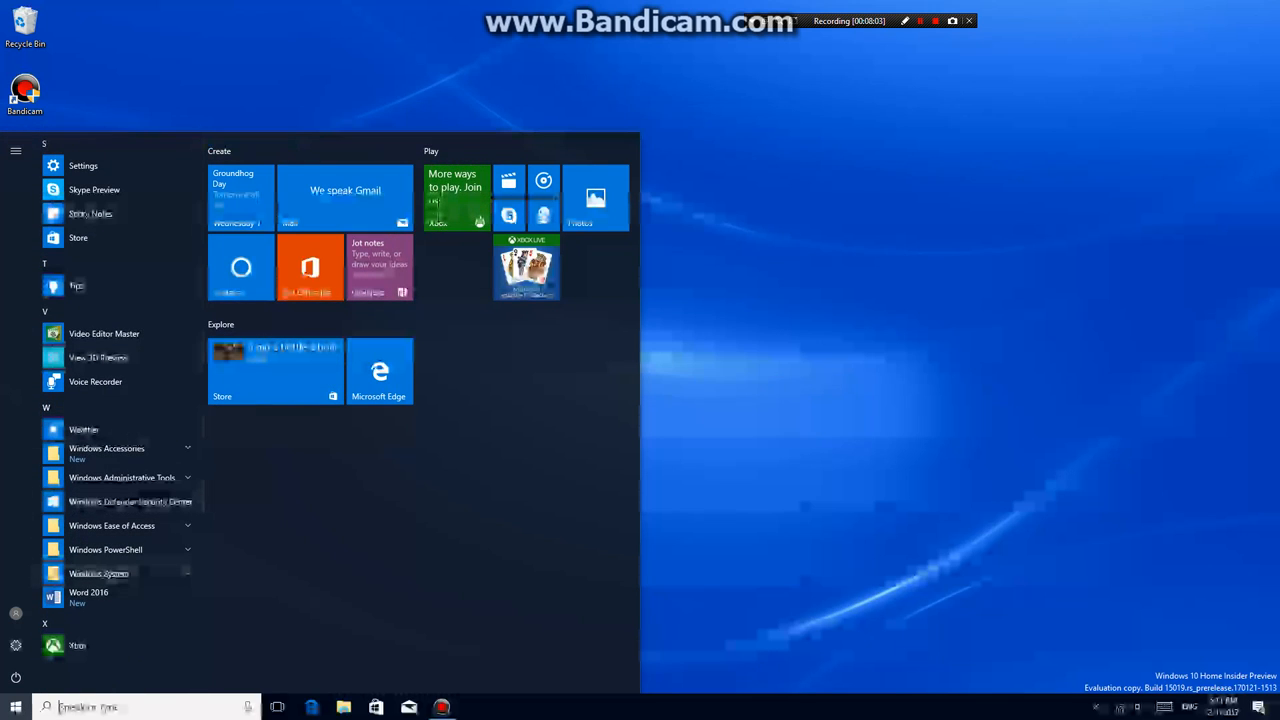
left_click(16, 708)
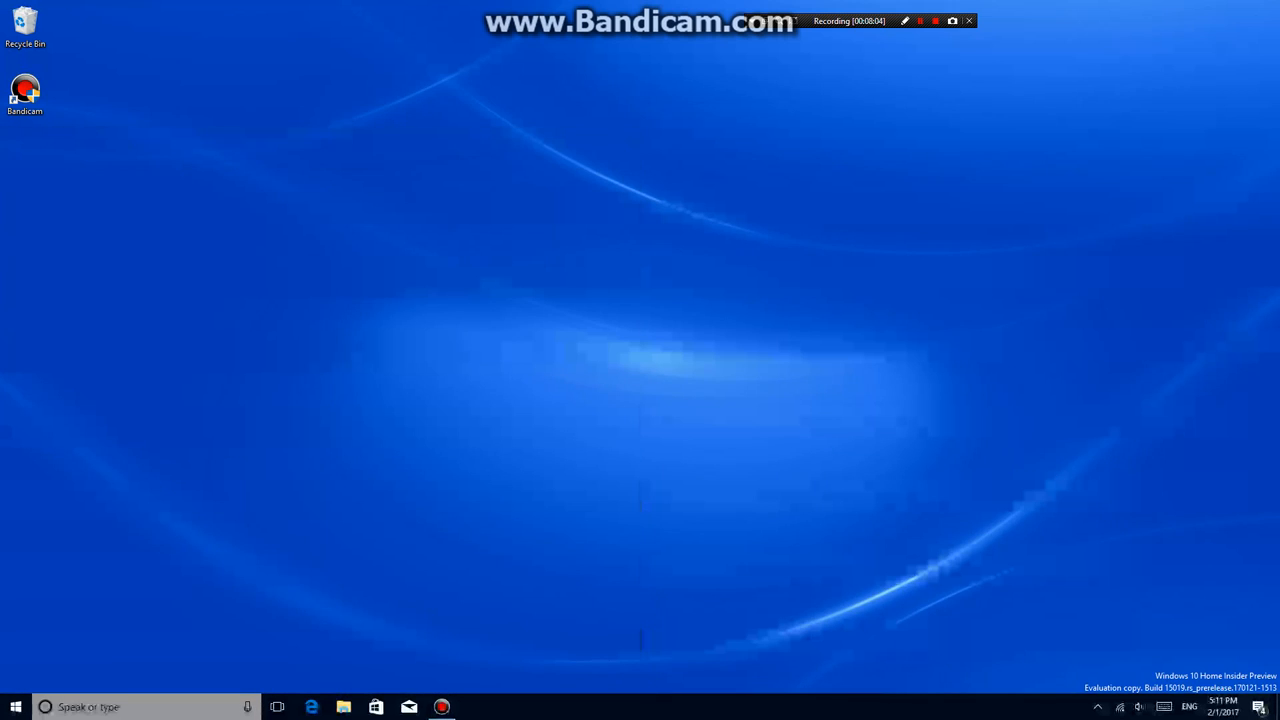